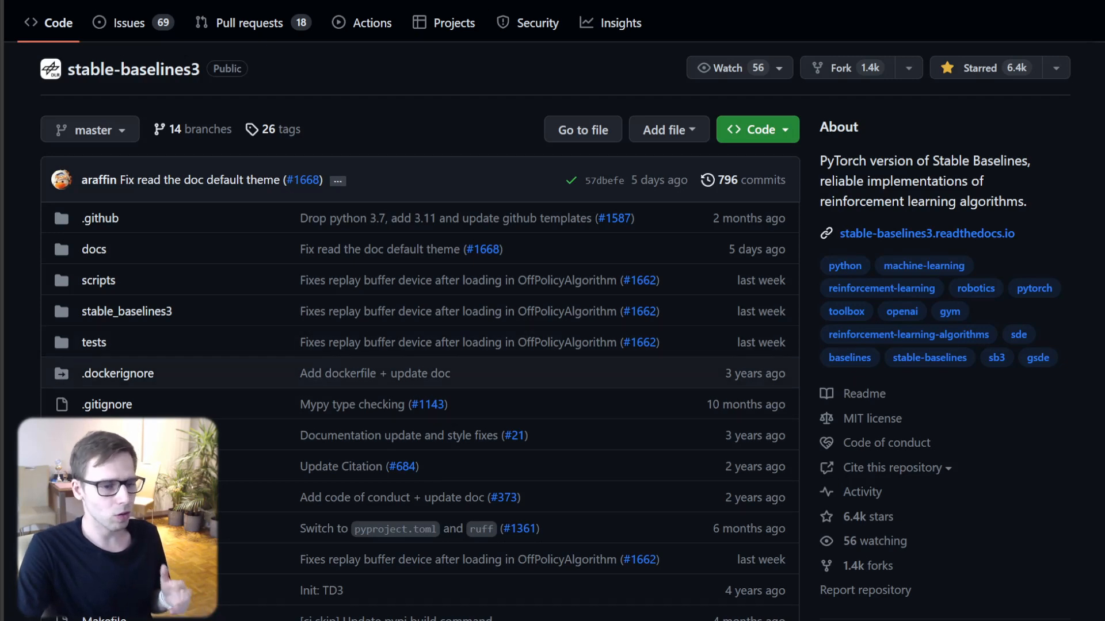
scroll(down, 3)
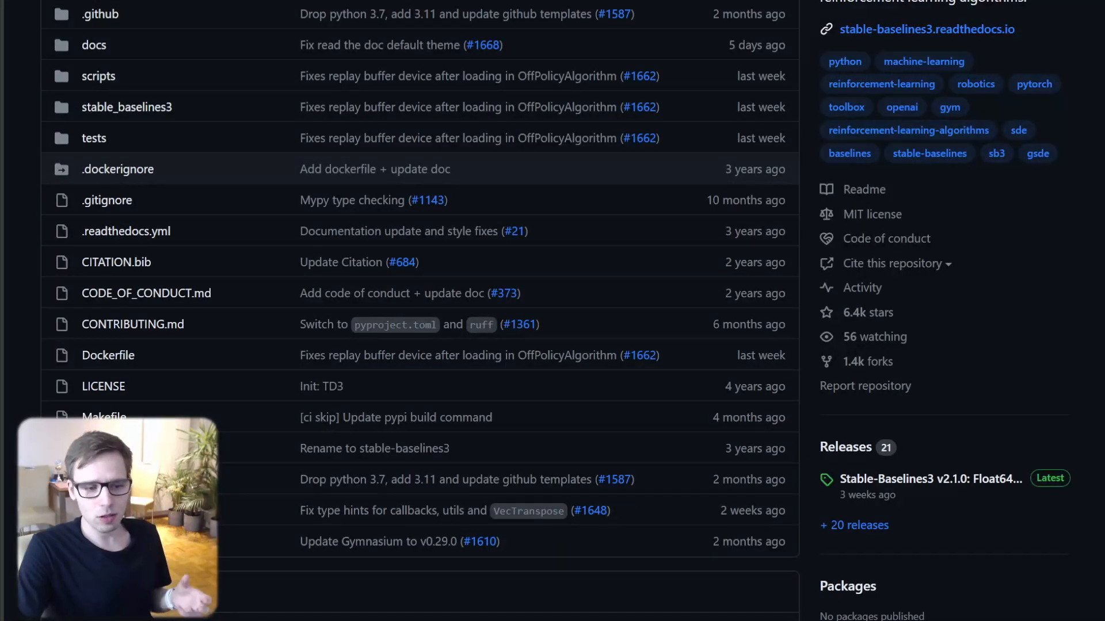
scroll(down, 3)
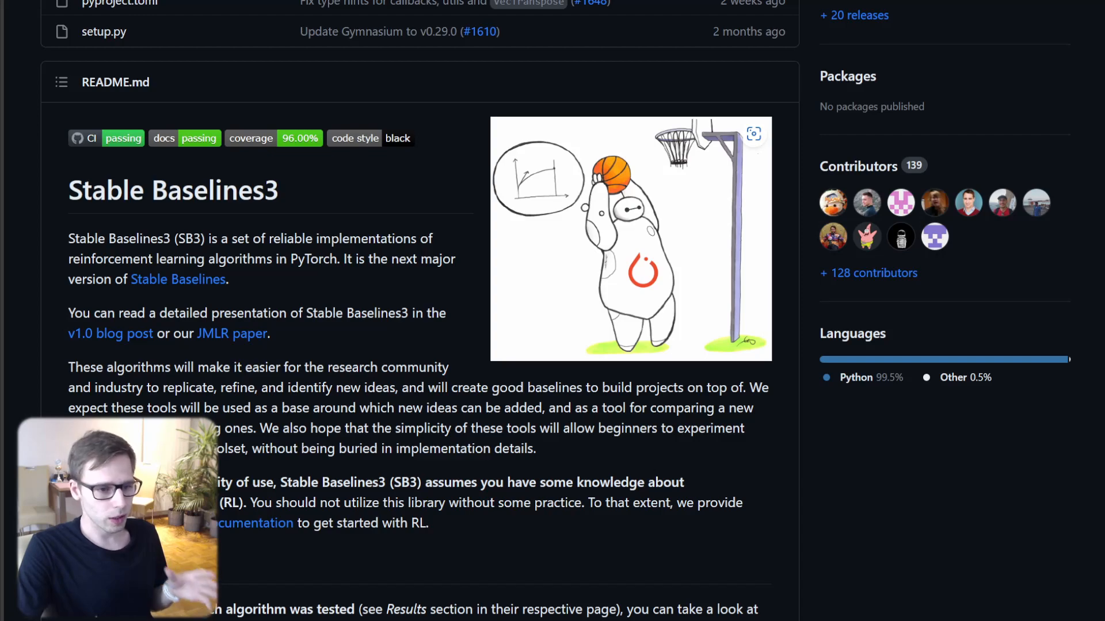
scroll(down, 3)
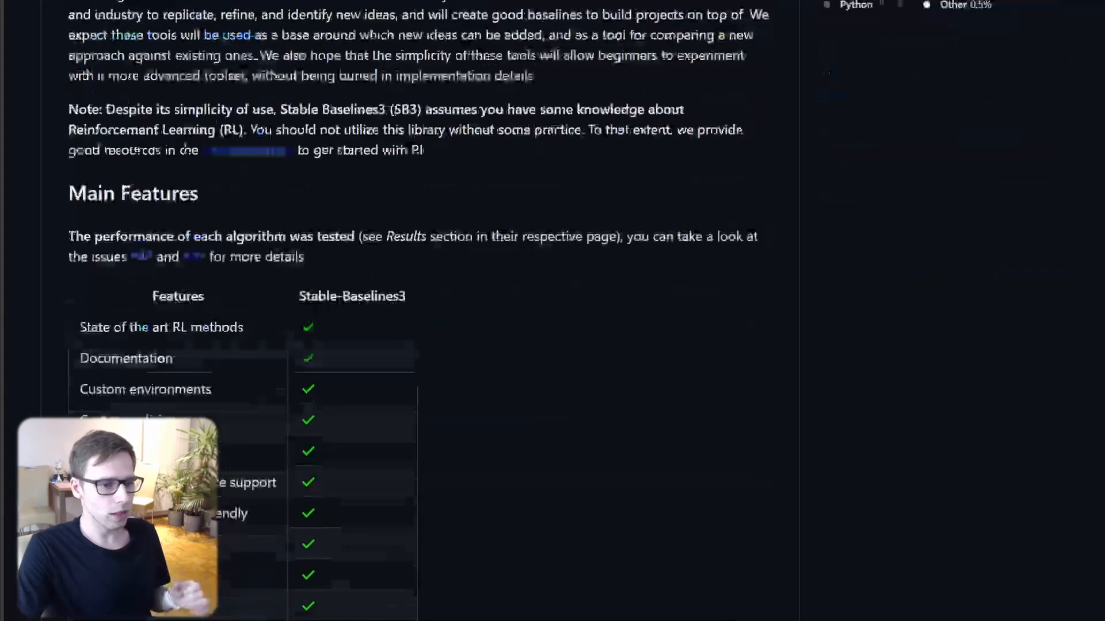
scroll(down, 3)
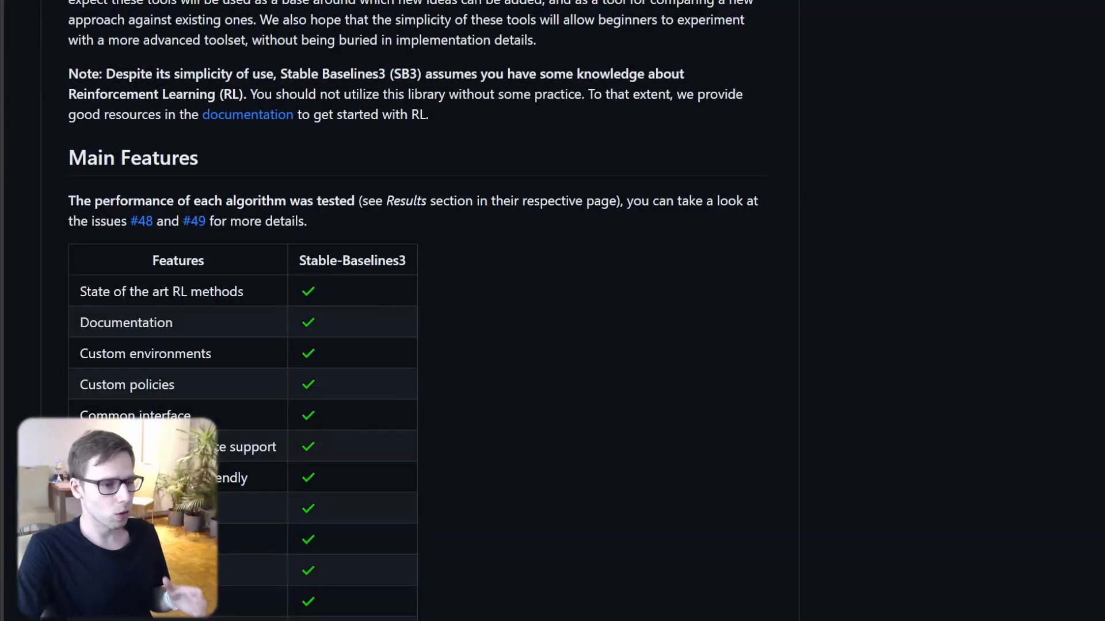
scroll(down, 3)
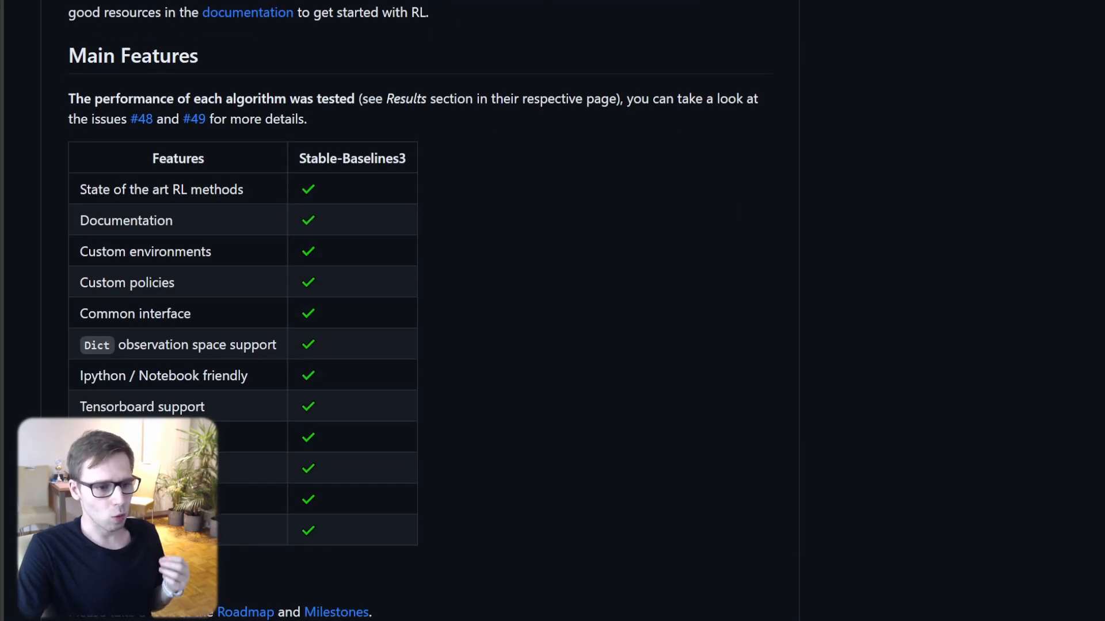
scroll(down, 3)
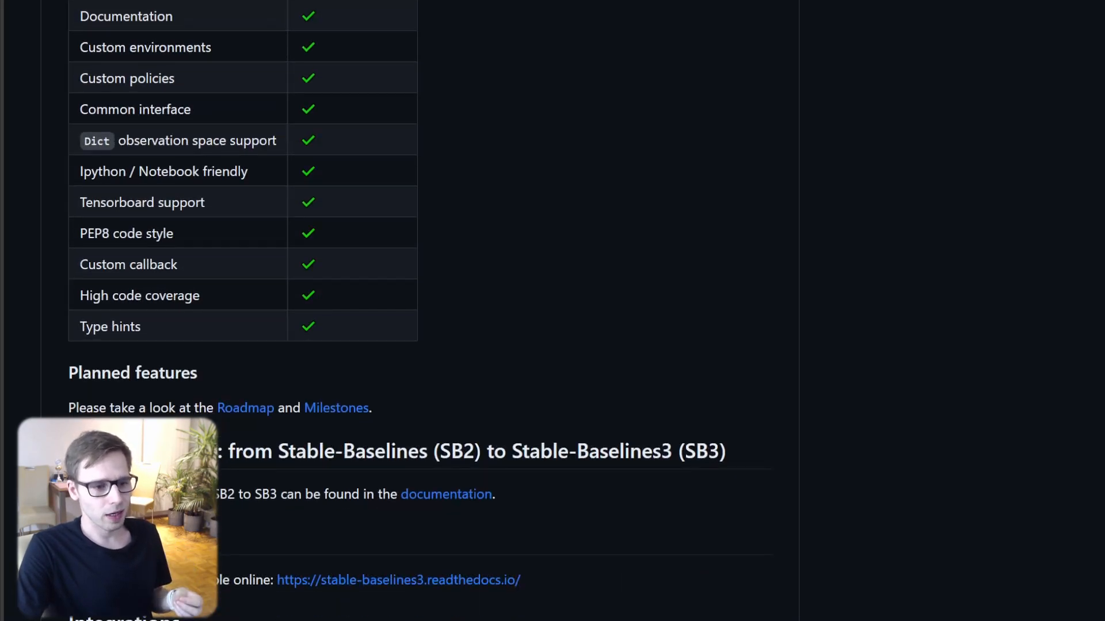
scroll(down, 3)
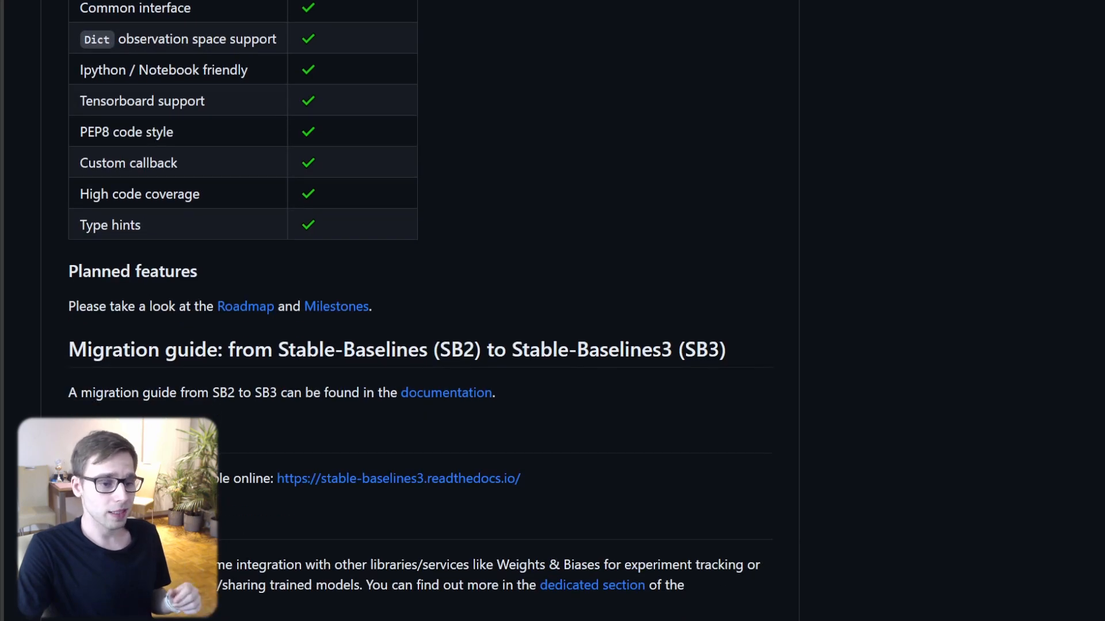
scroll(down, 3)
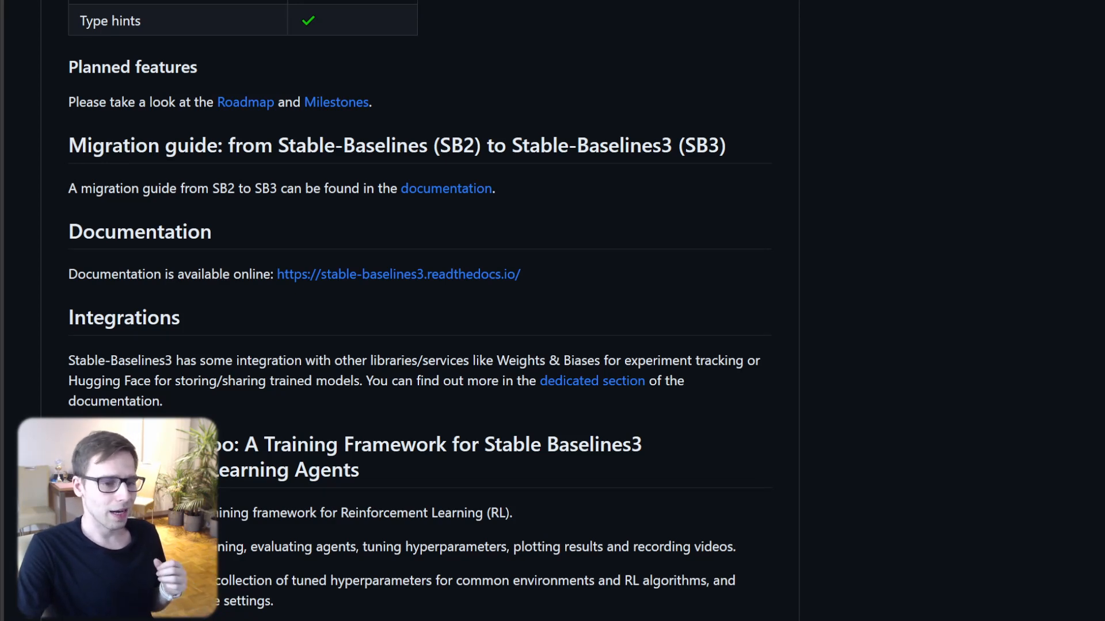
scroll(down, 3)
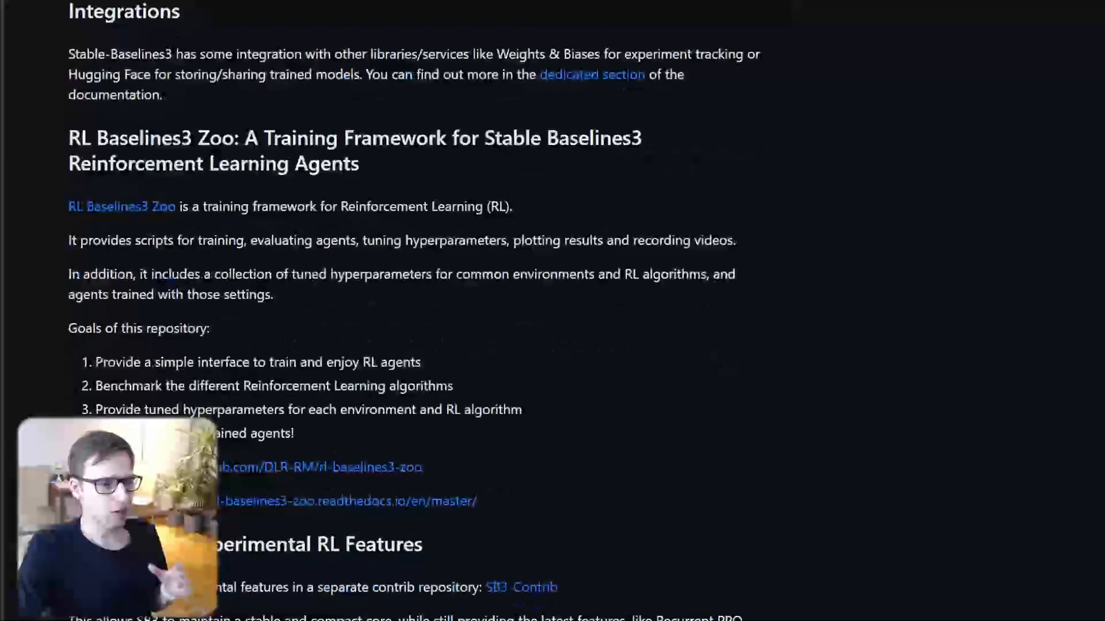
scroll(down, 3)
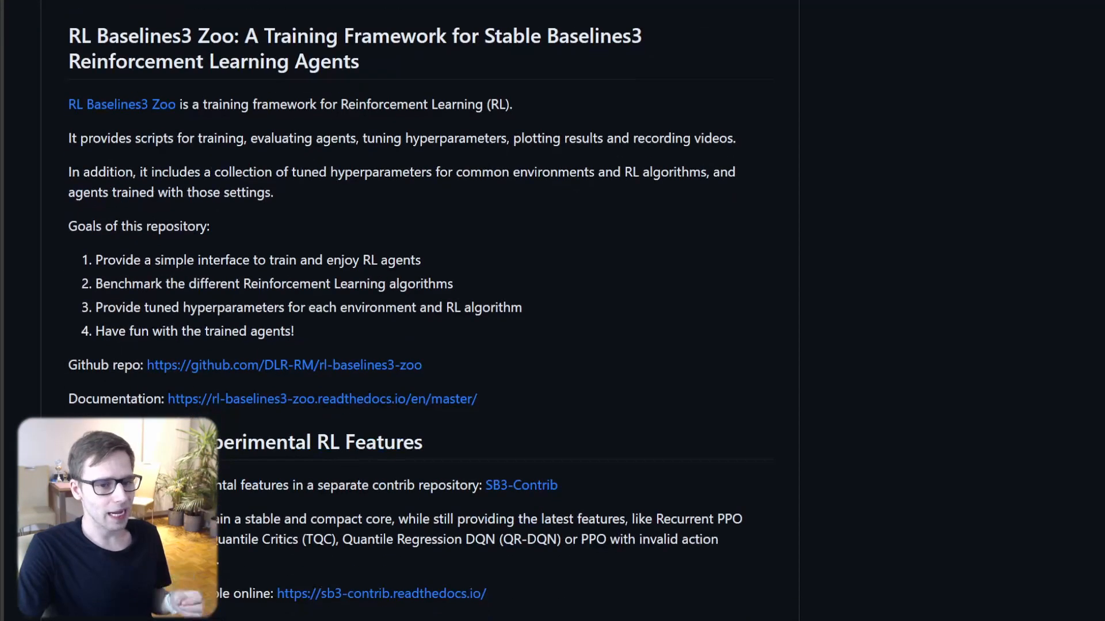
scroll(down, 3)
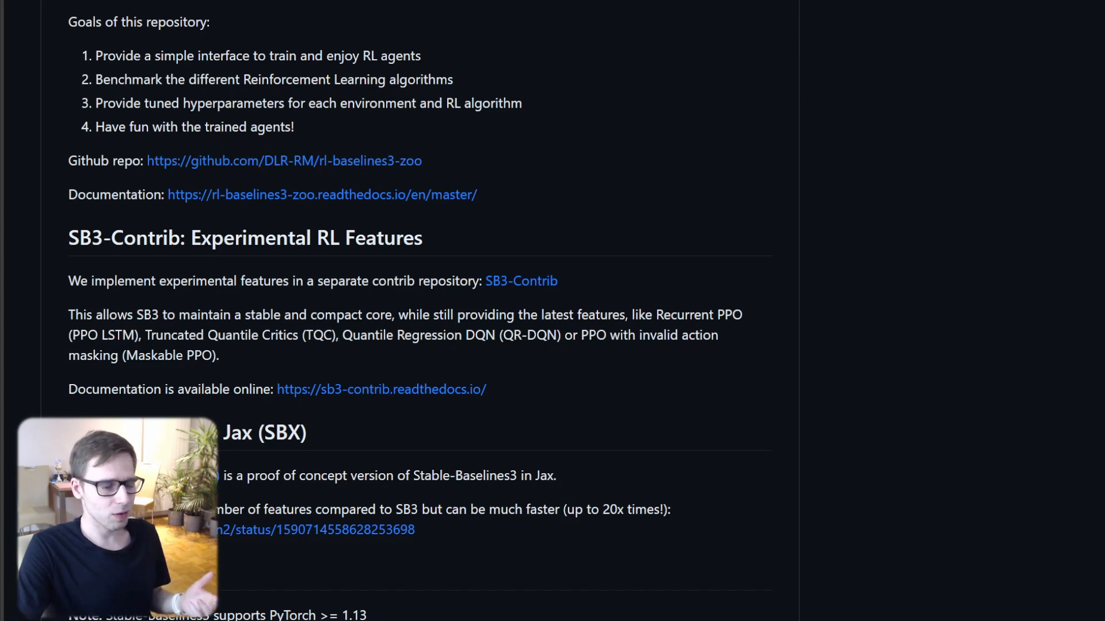
scroll(down, 3)
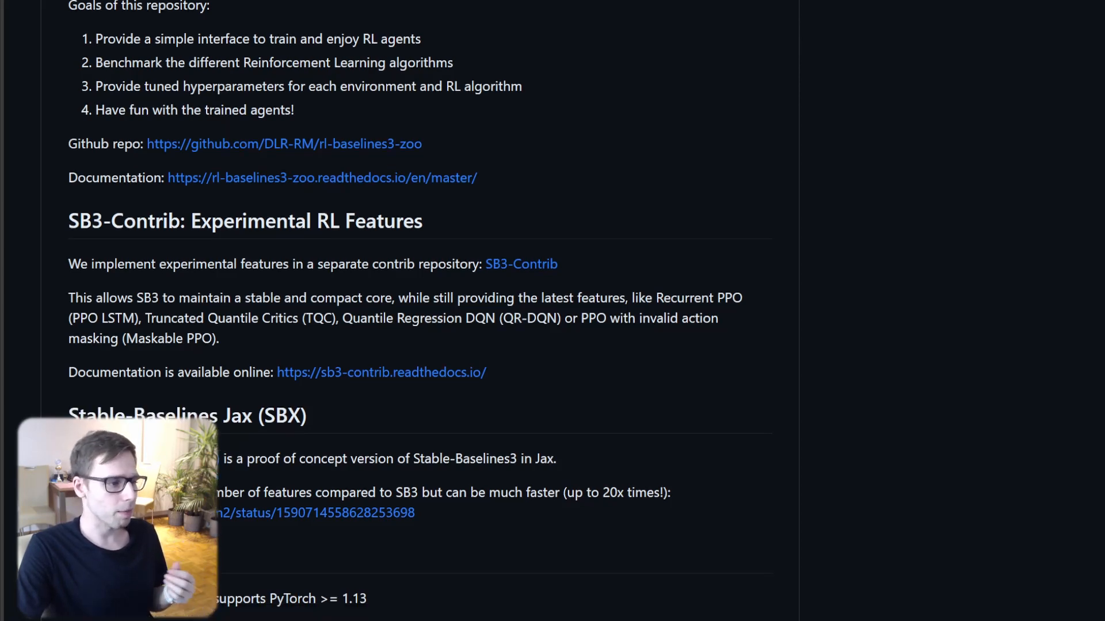
scroll(down, 3)
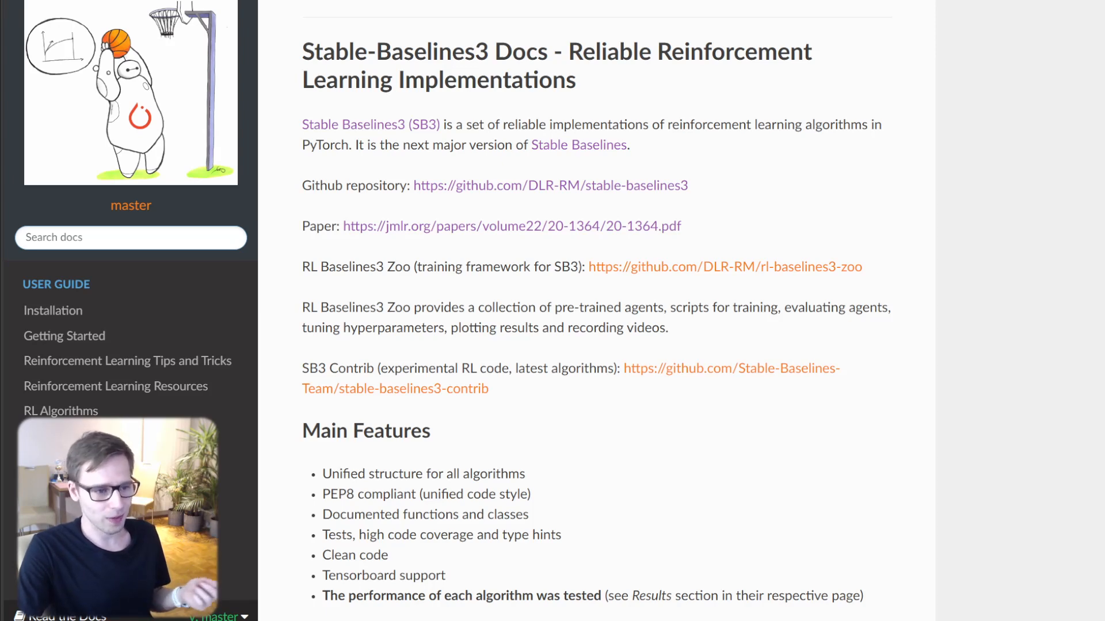
scroll(down, 3)
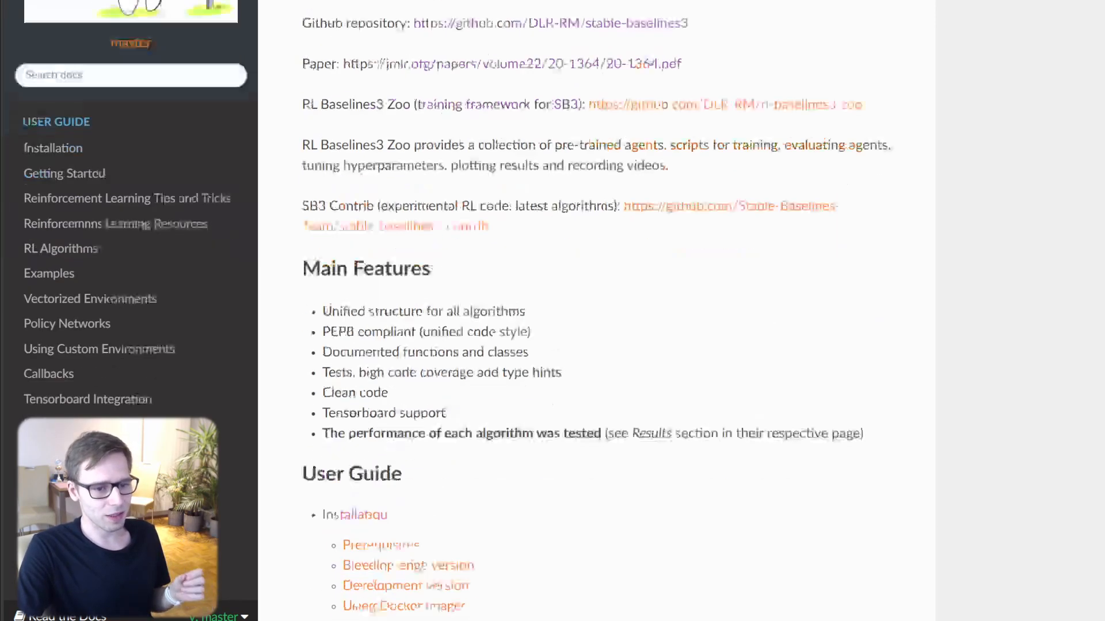
scroll(down, 3)
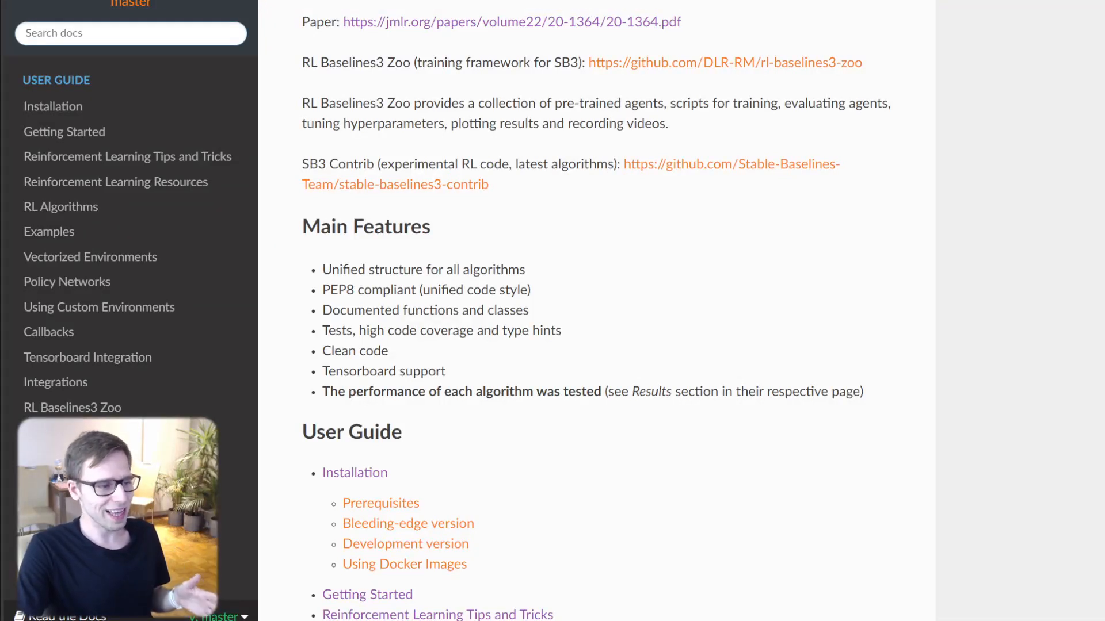
scroll(down, 3)
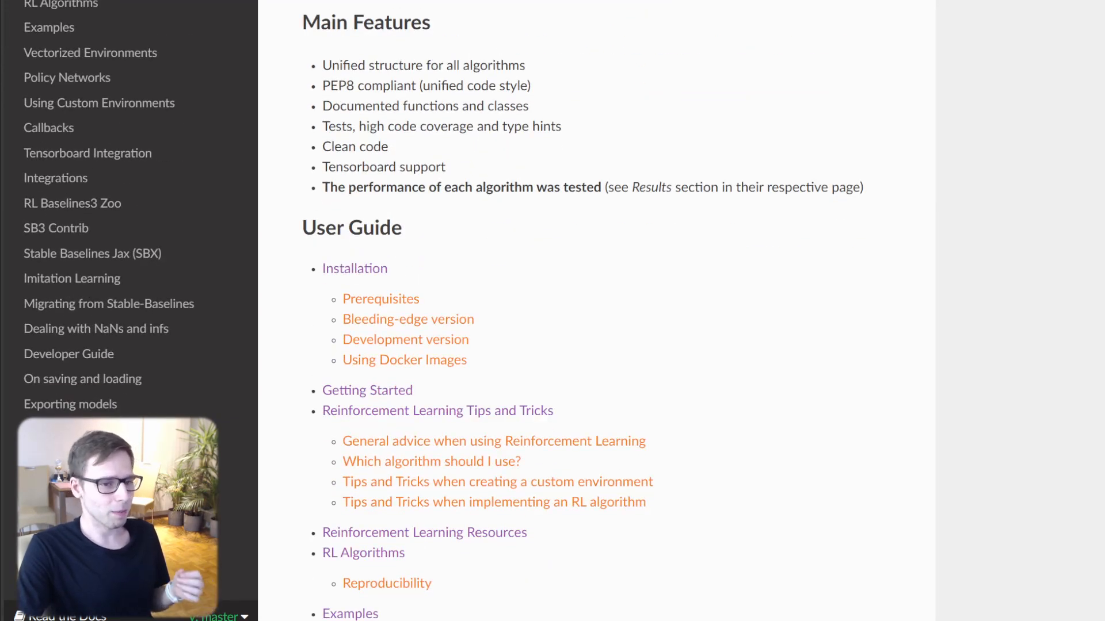
scroll(down, 3)
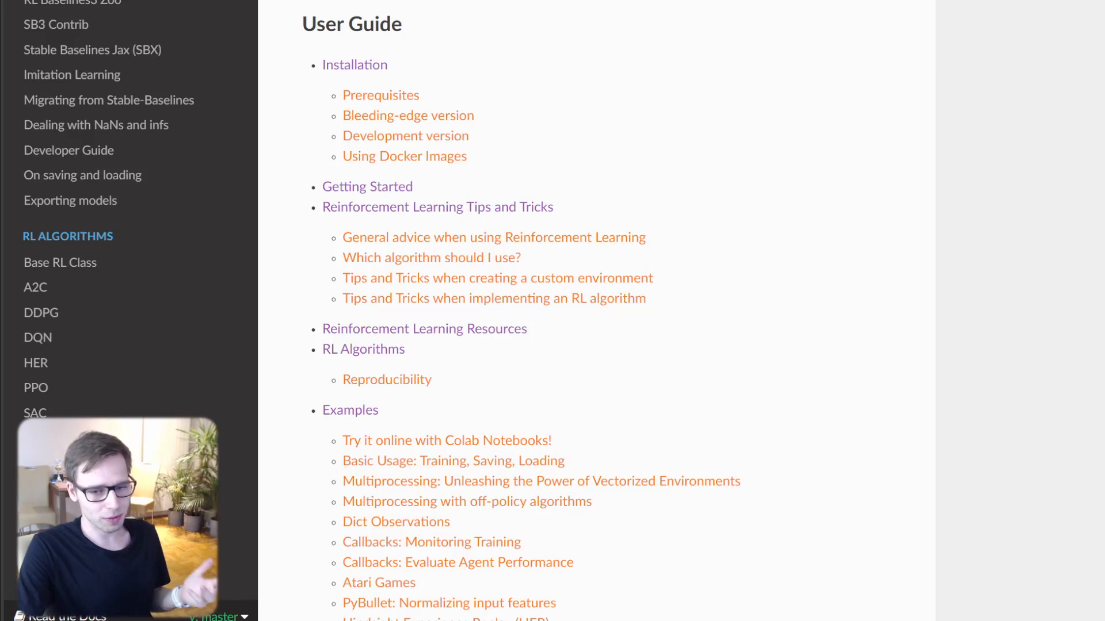
scroll(down, 3)
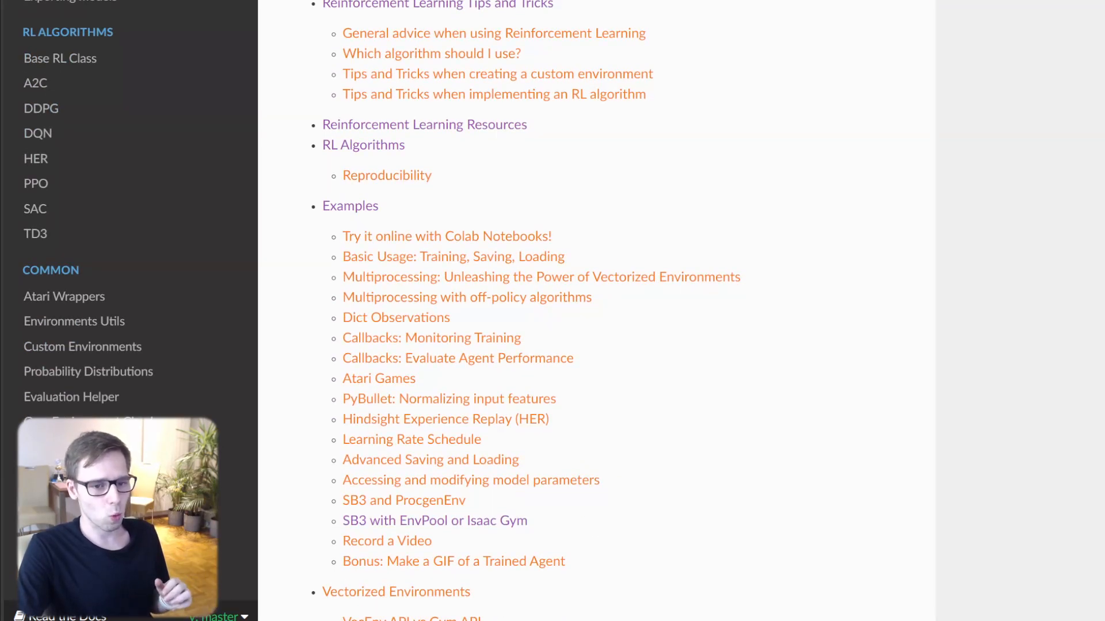
scroll(down, 3)
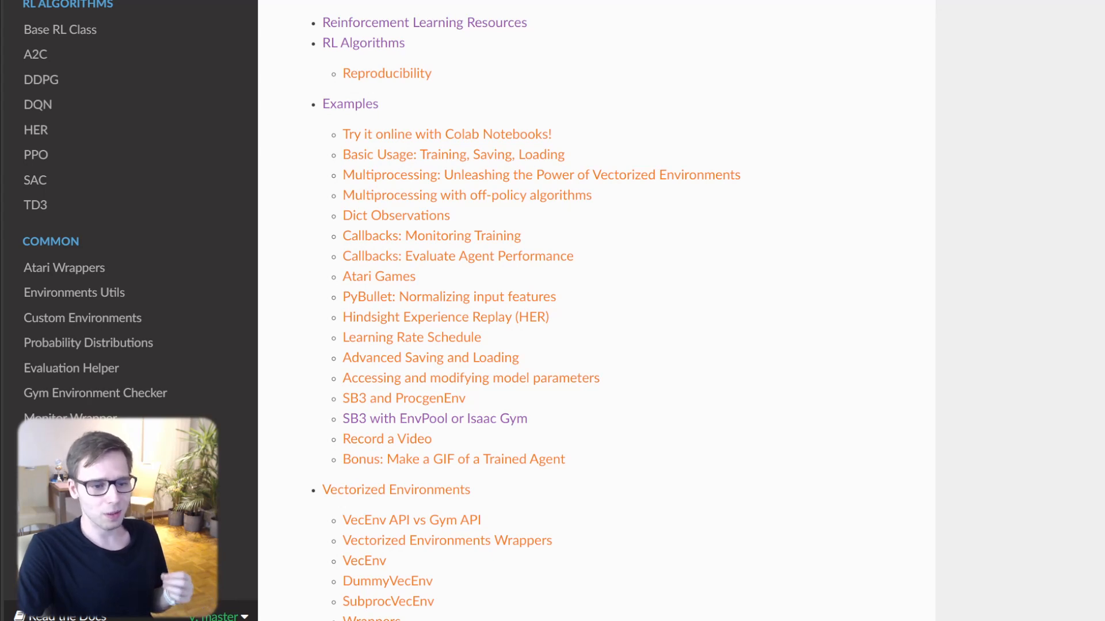
scroll(down, 3)
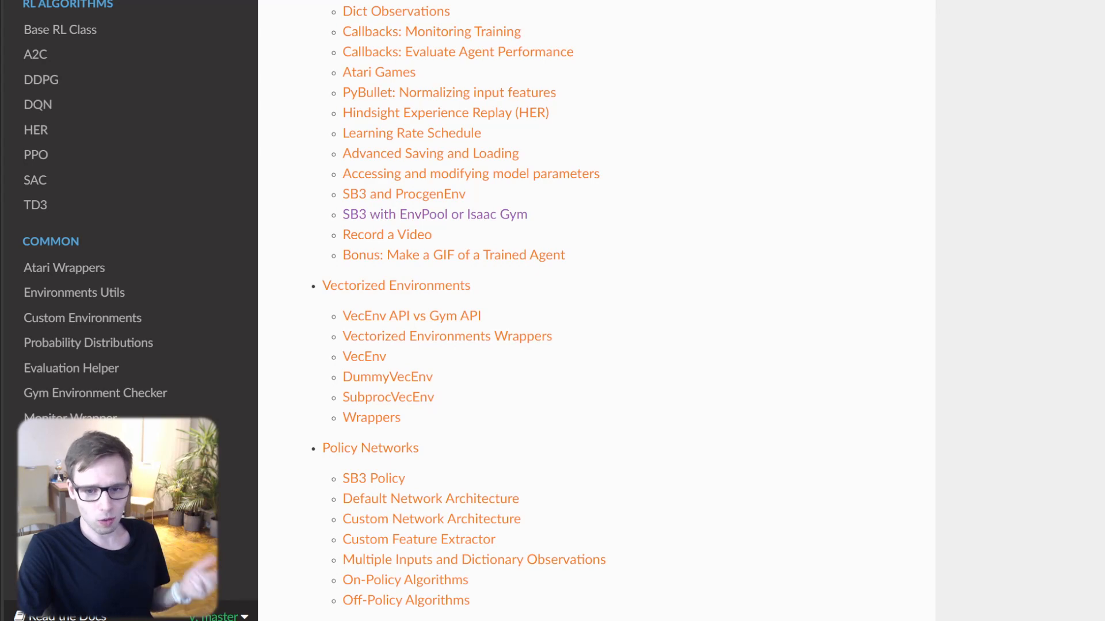
scroll(down, 3)
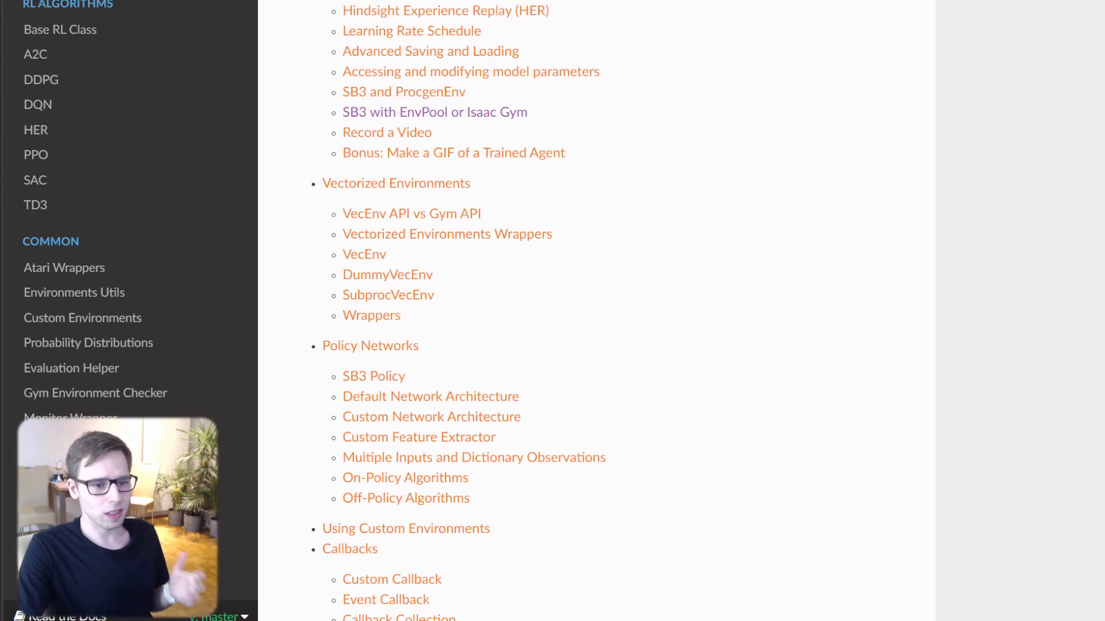
scroll(down, 3)
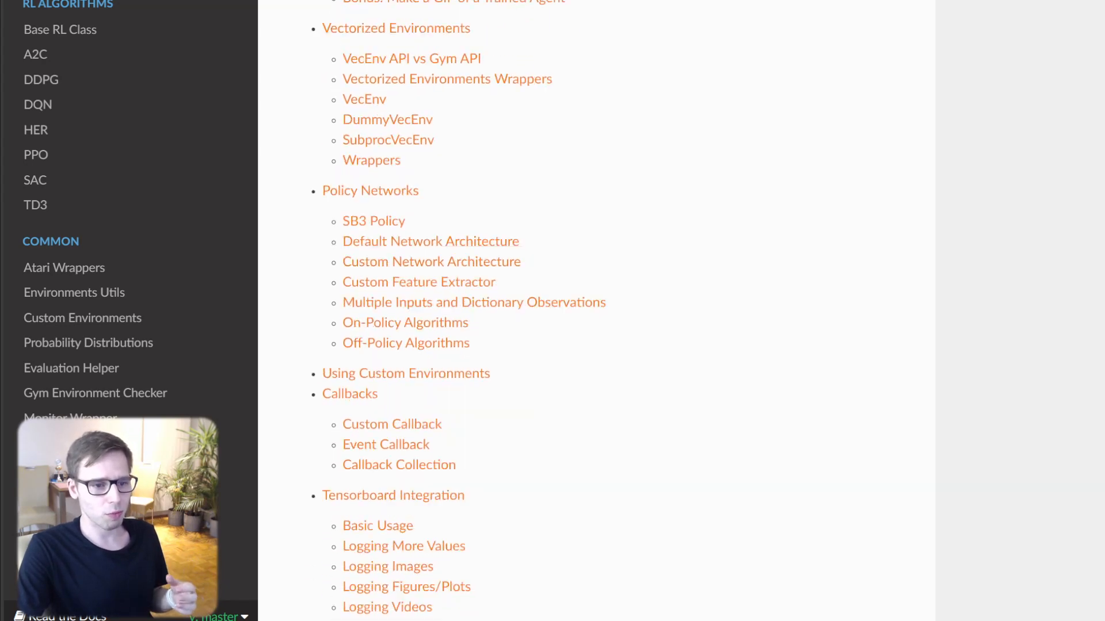
scroll(down, 3)
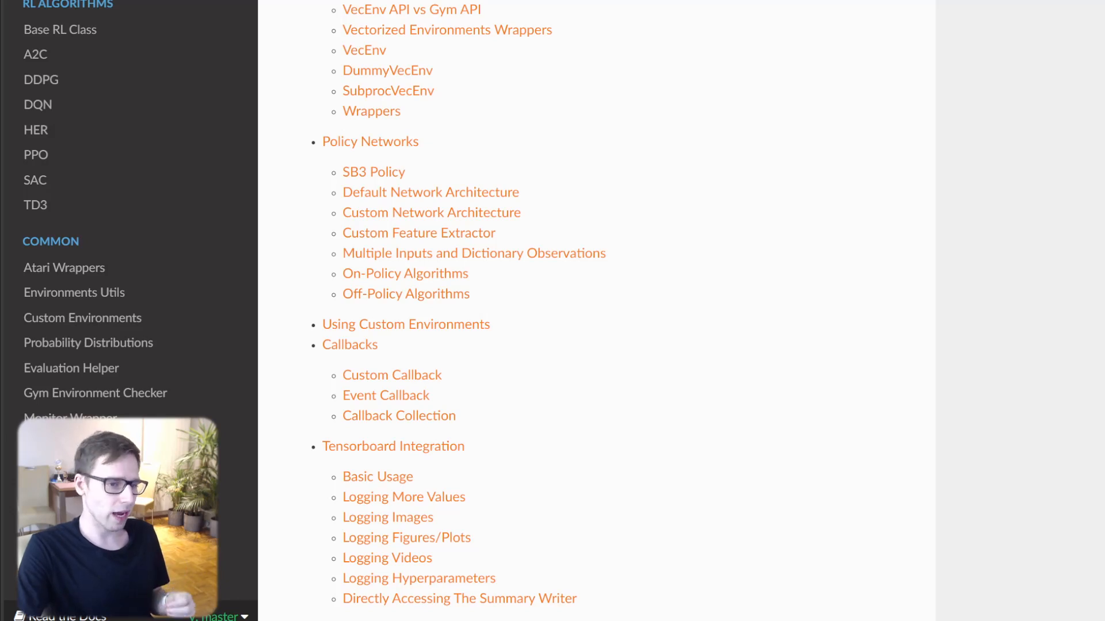
scroll(down, 3)
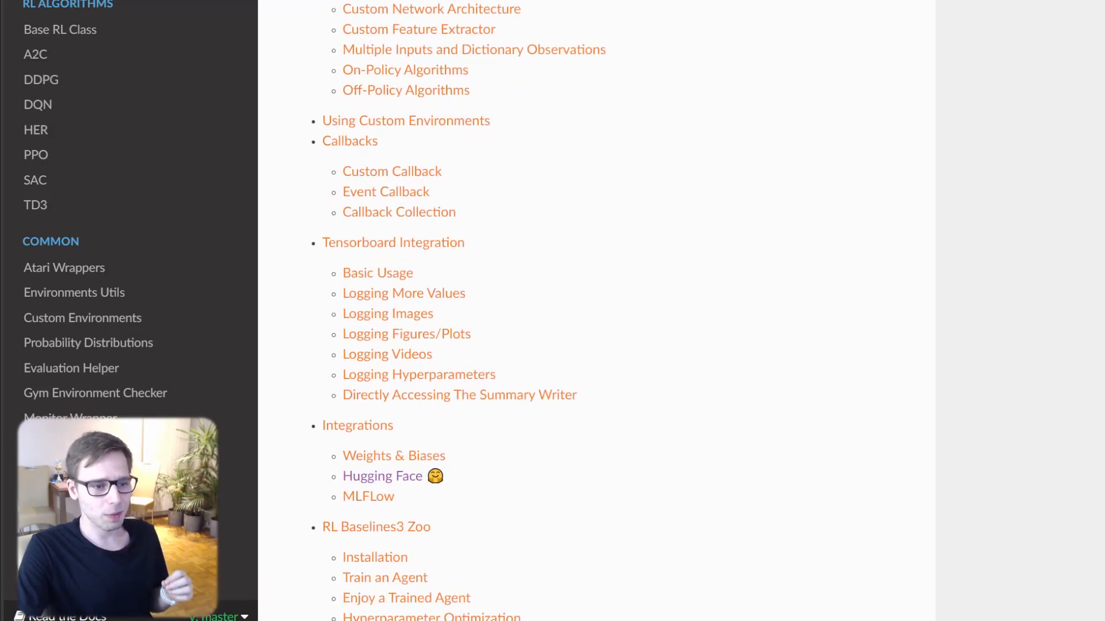
scroll(down, 3)
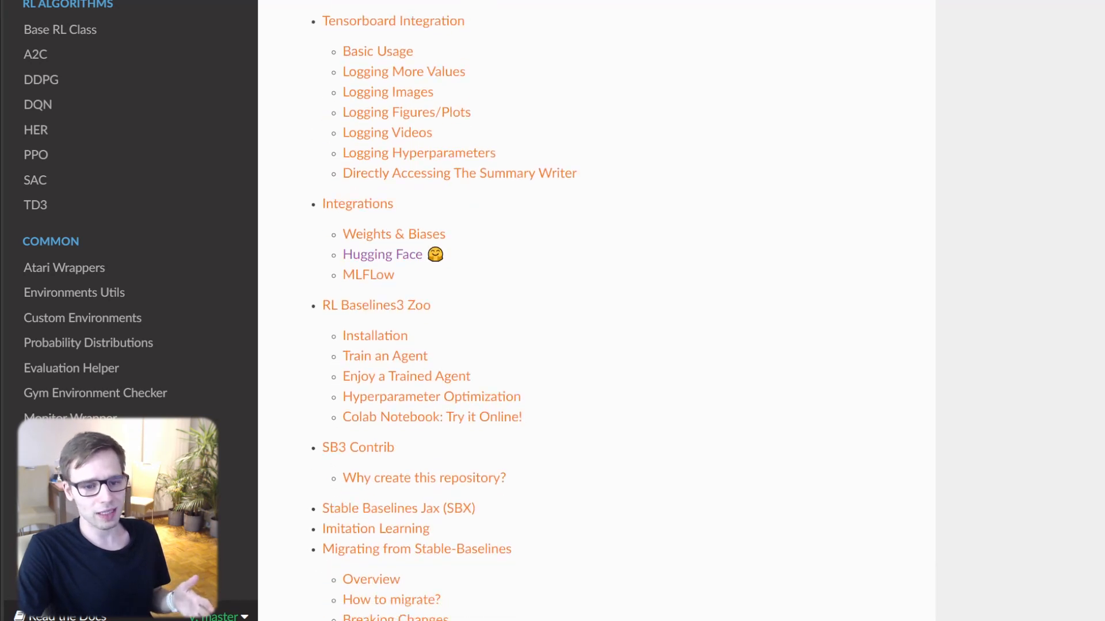
scroll(down, 3)
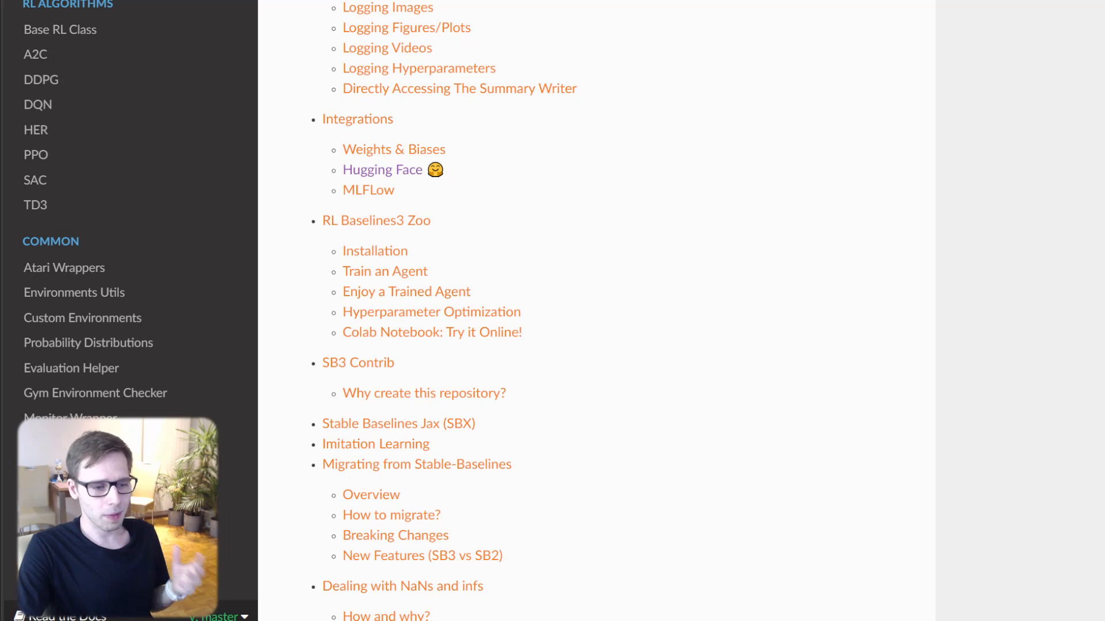
scroll(down, 3)
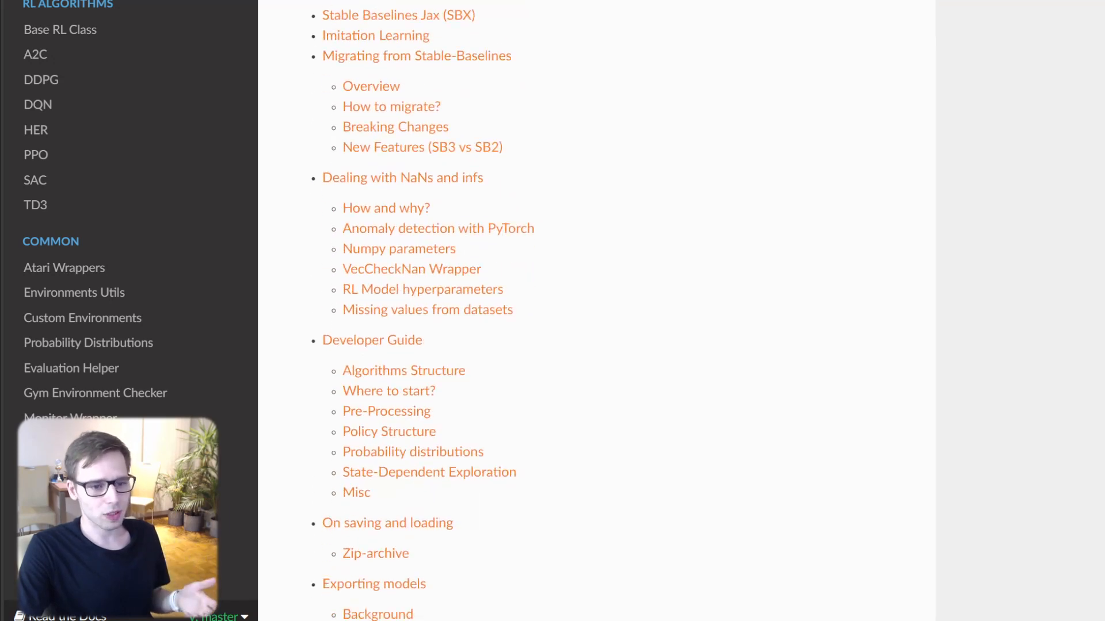
scroll(down, 3)
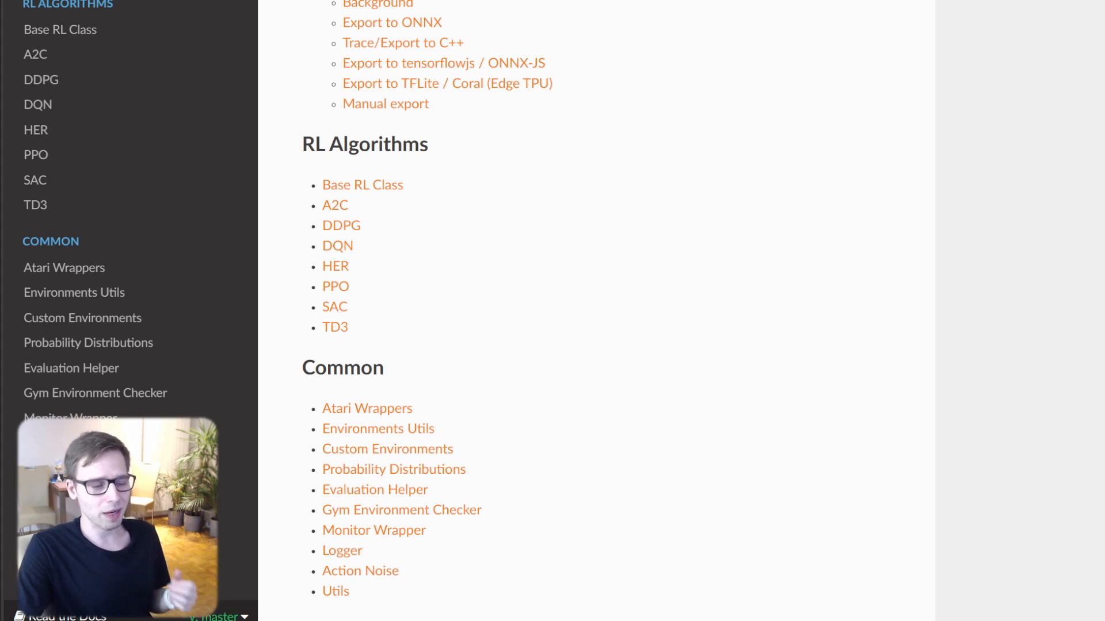
scroll(down, 3)
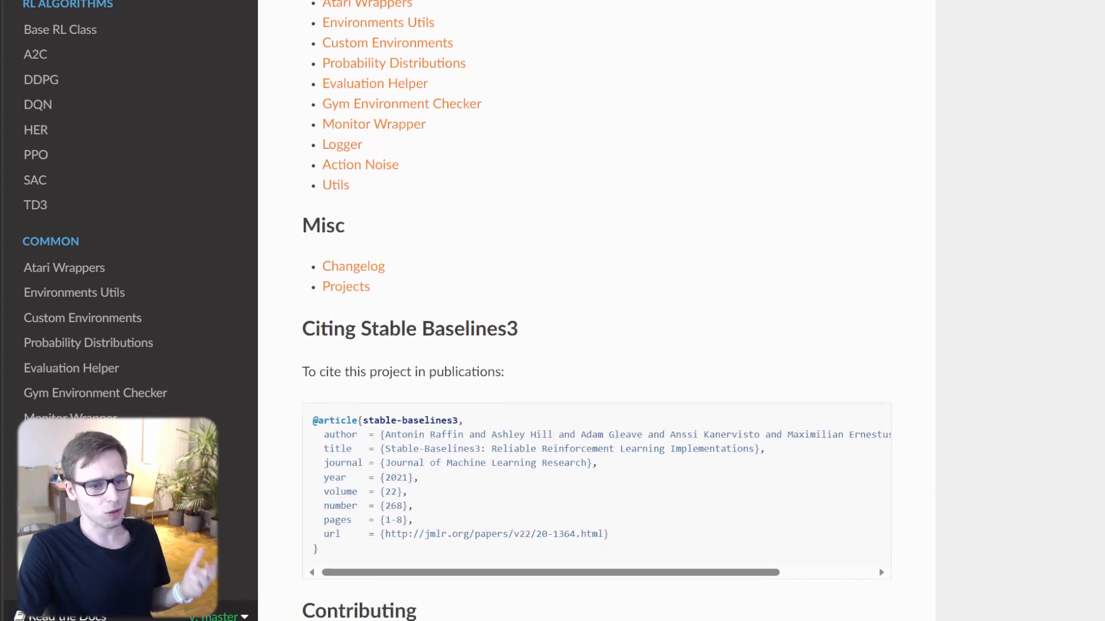
scroll(down, 3)
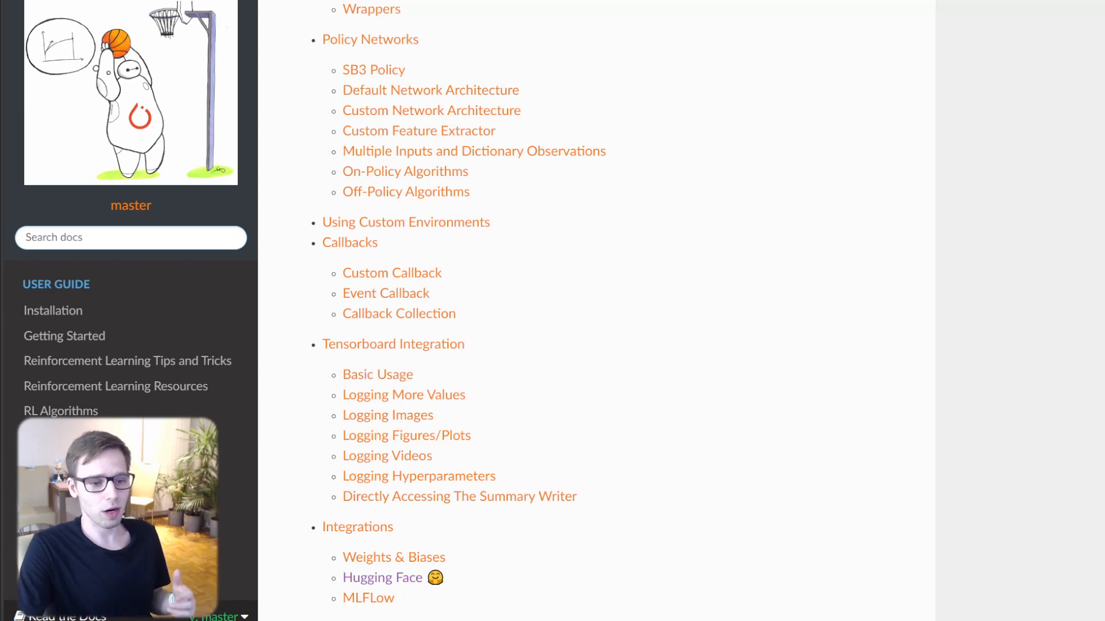
scroll(up, 3)
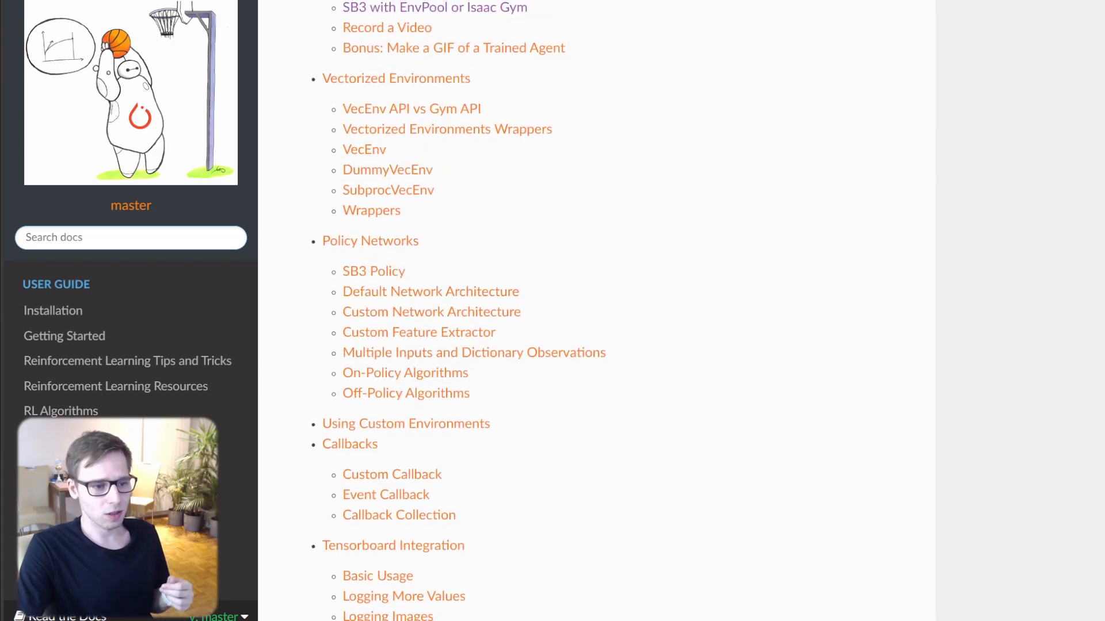
scroll(up, 3)
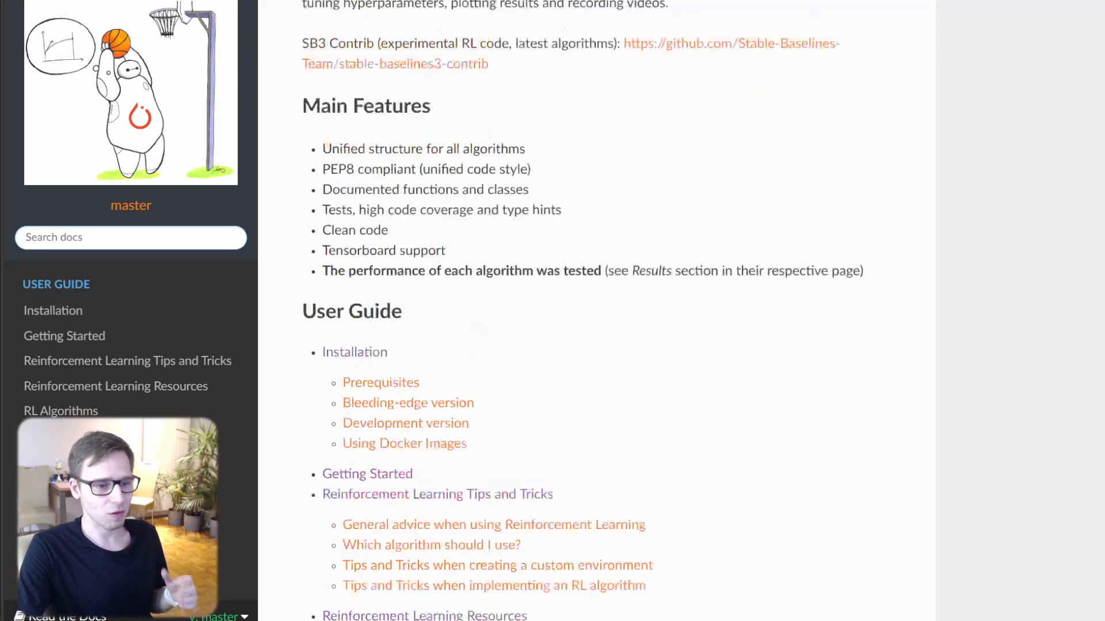
scroll(up, 3)
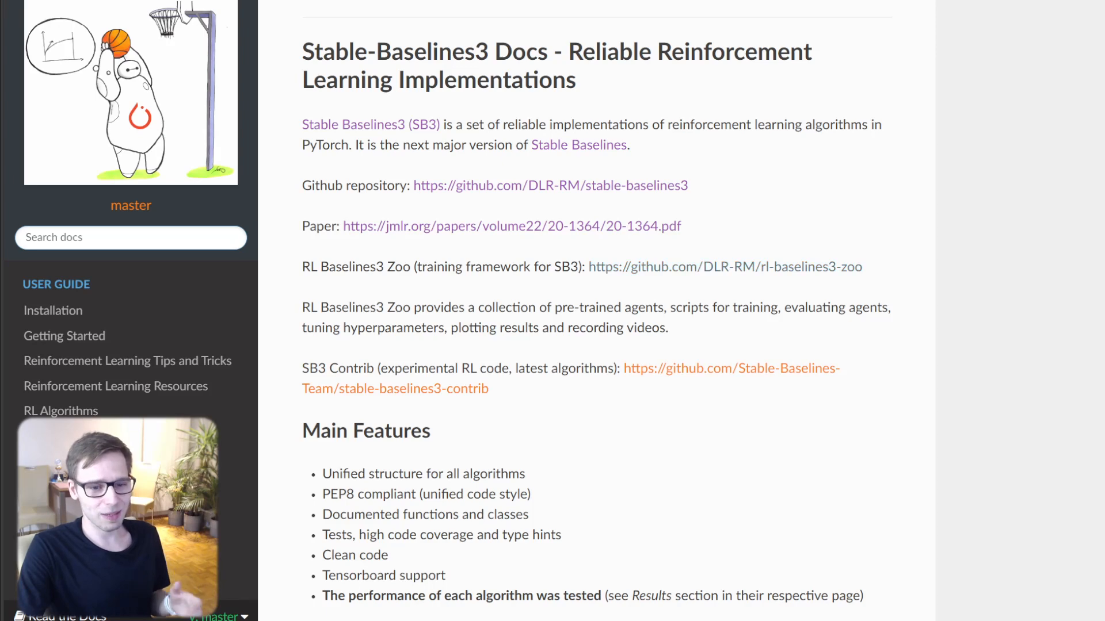
scroll(down, 3)
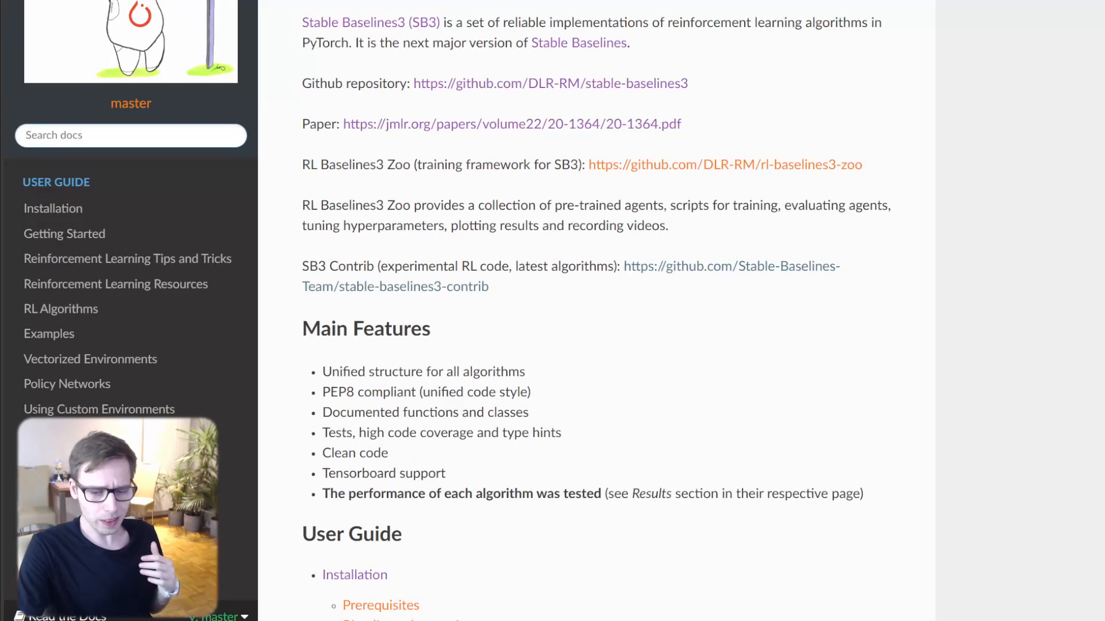
scroll(down, 3)
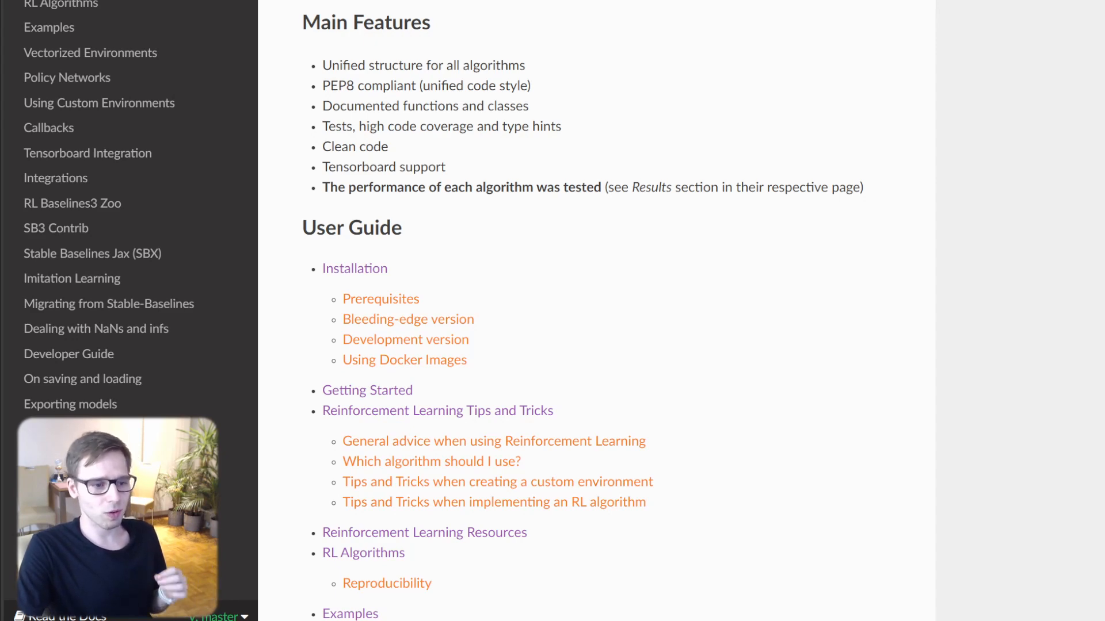
scroll(down, 3)
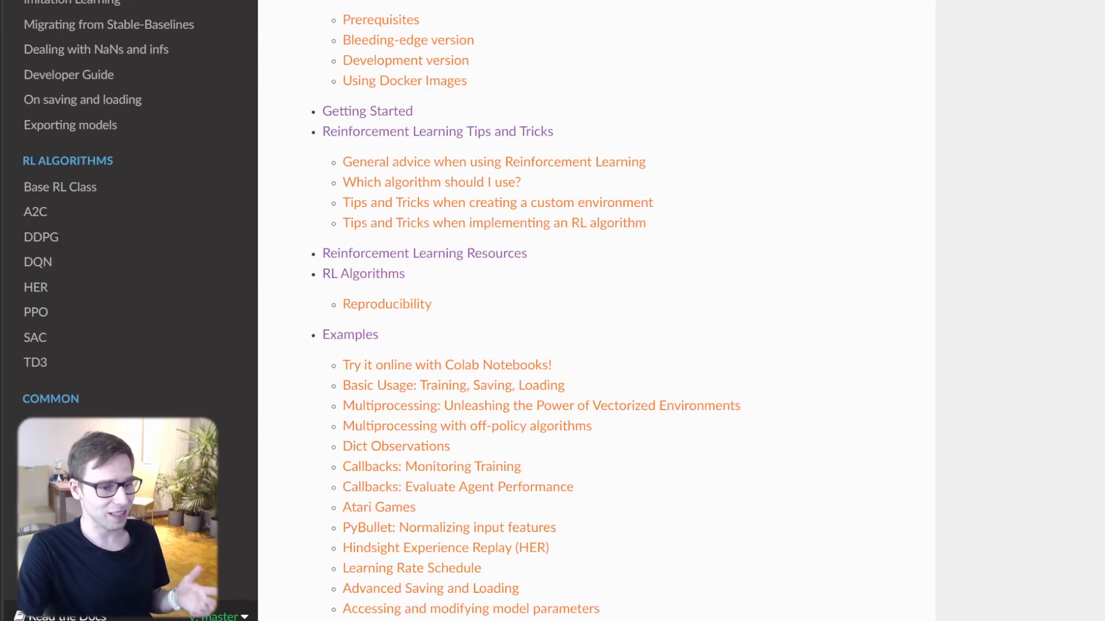
scroll(down, 3)
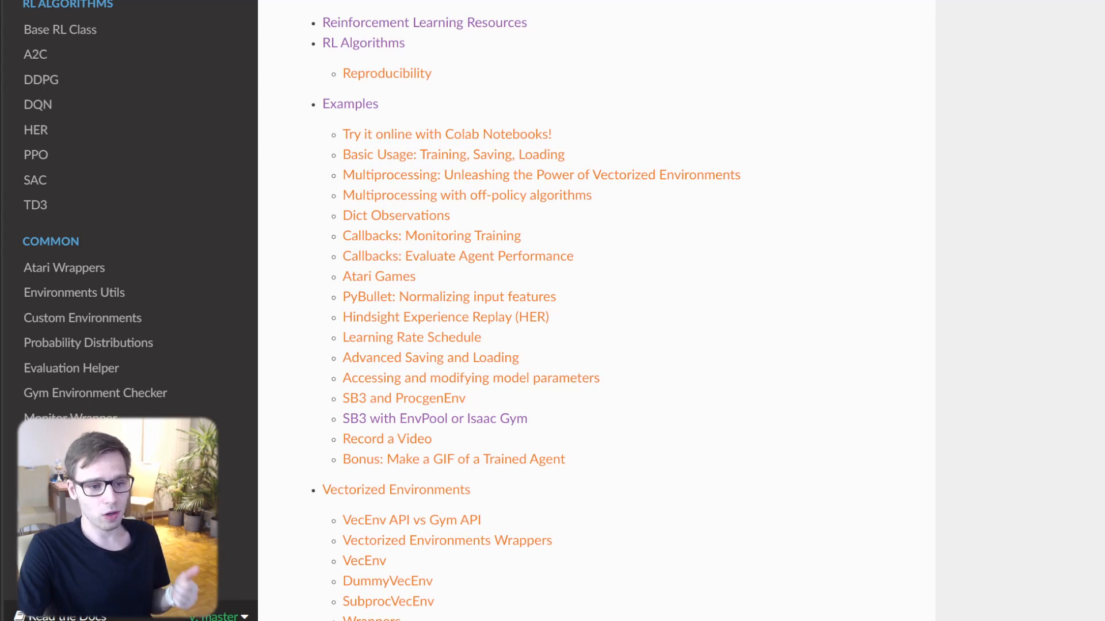
scroll(down, 3)
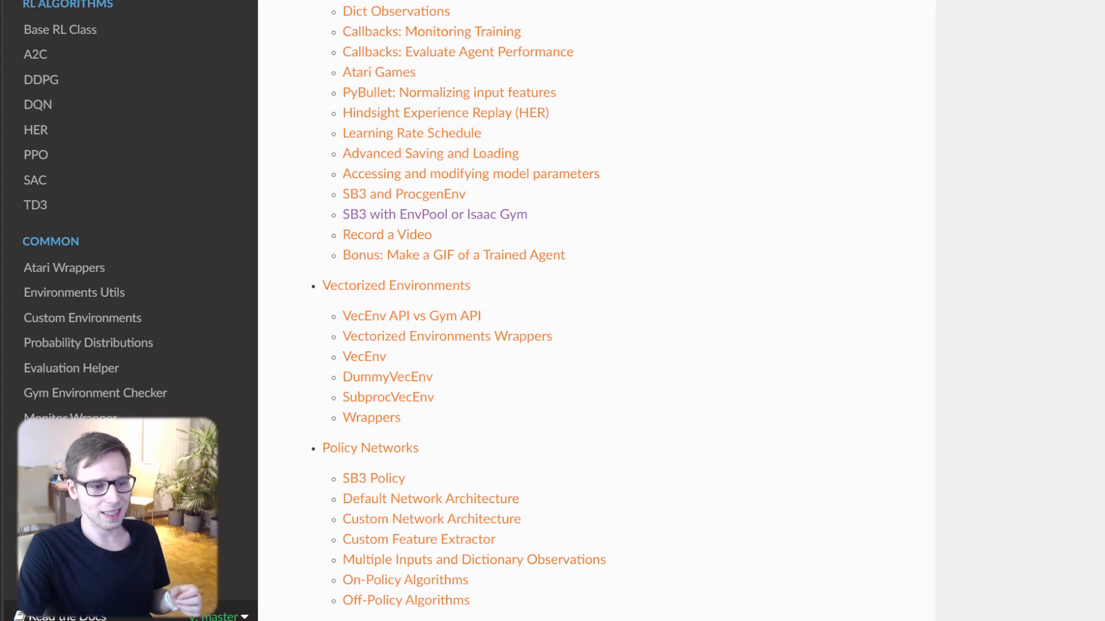
scroll(down, 3)
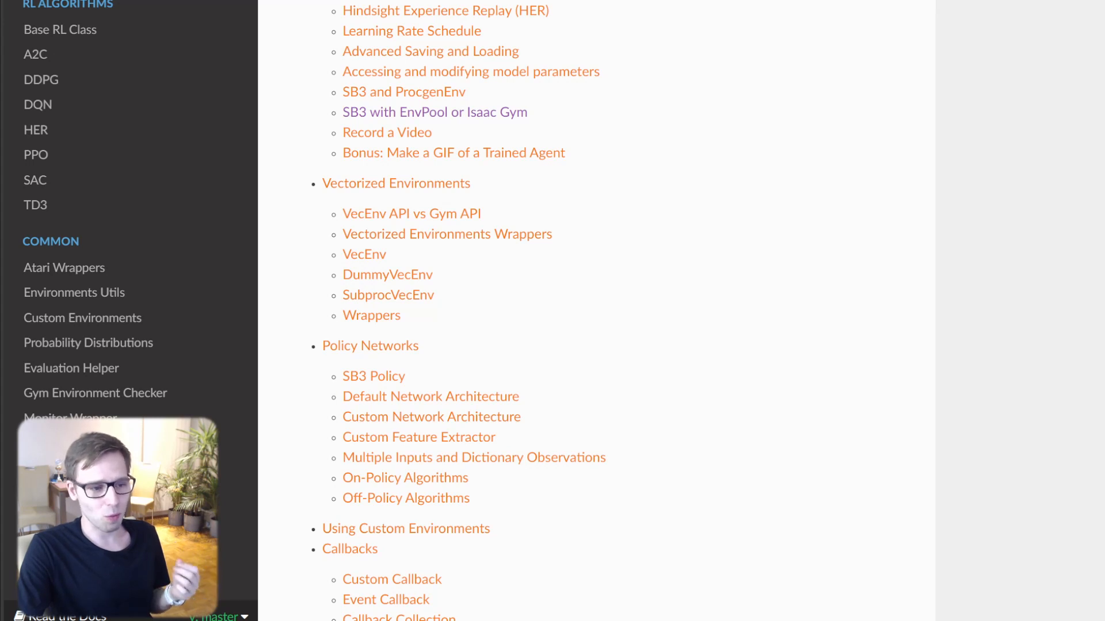
scroll(down, 3)
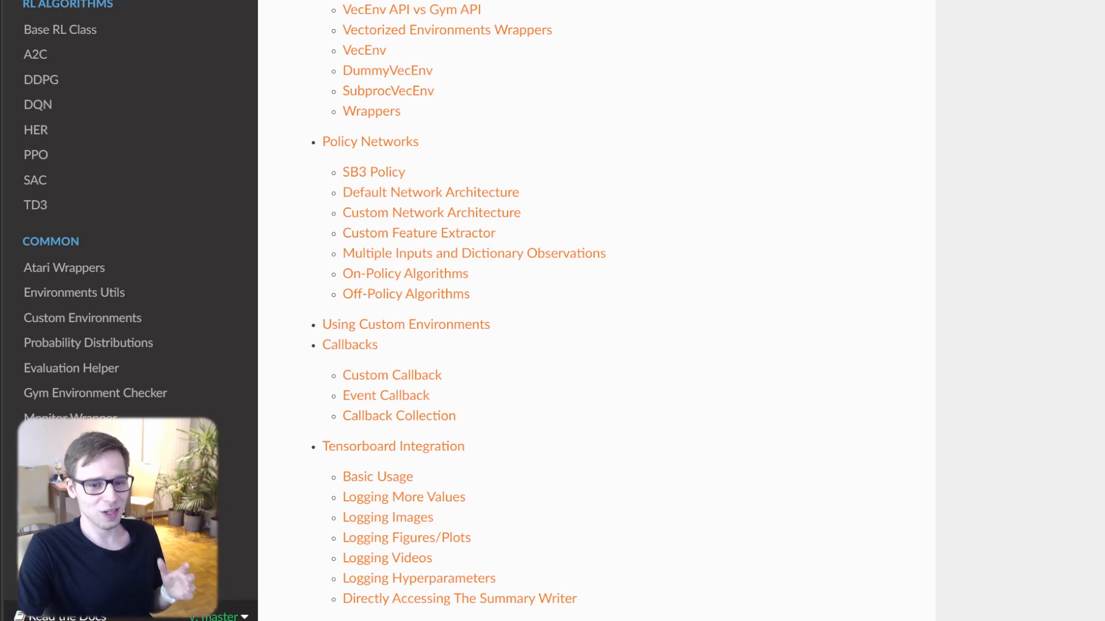
scroll(down, 3)
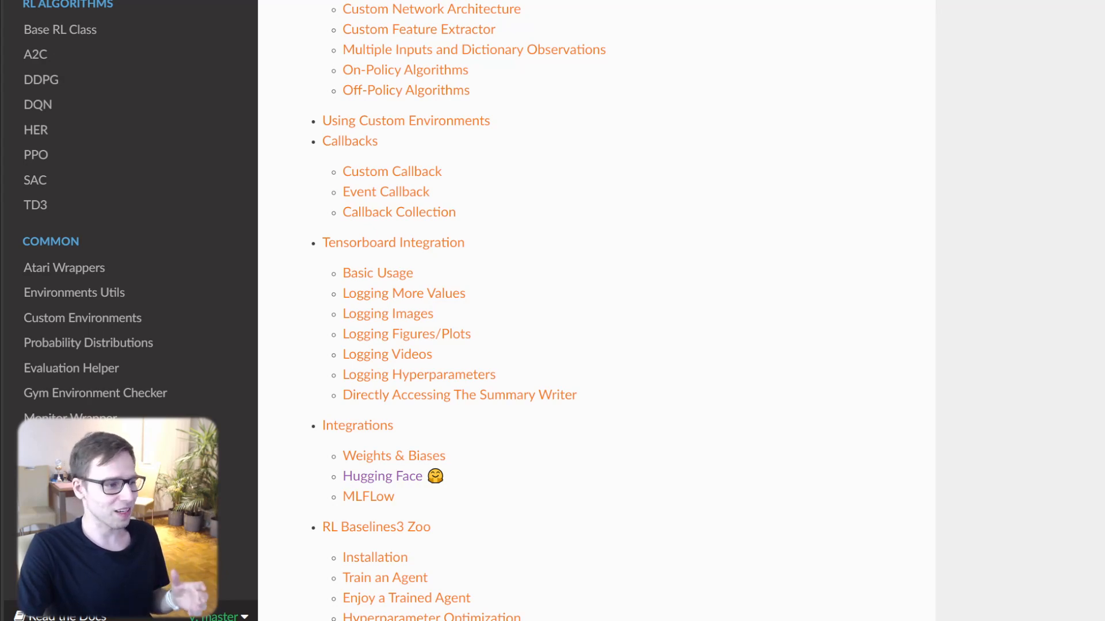
scroll(down, 3)
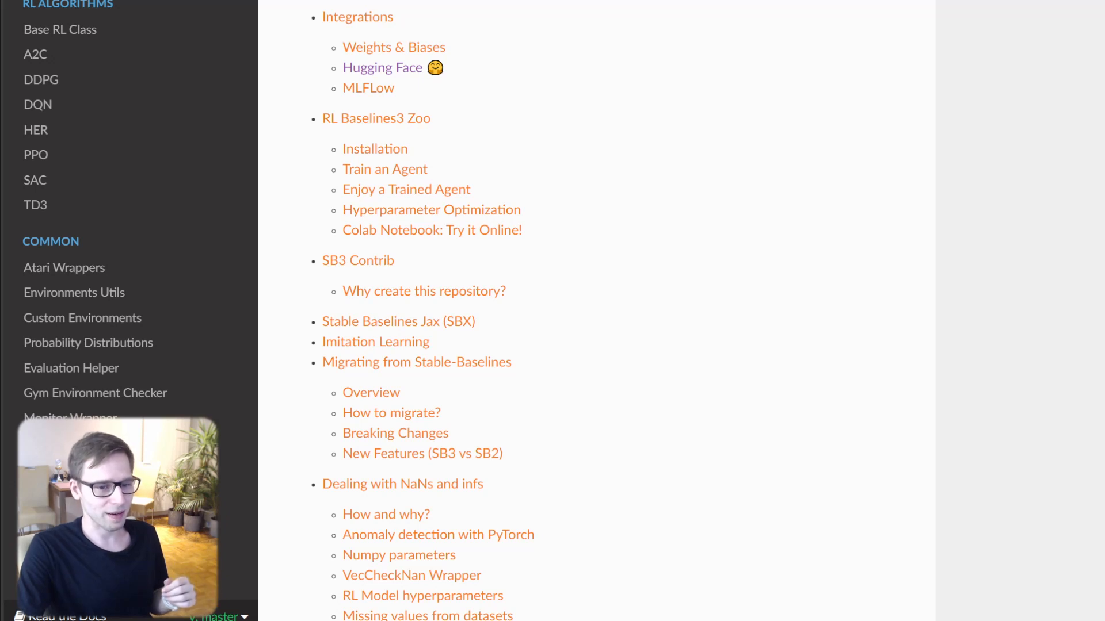
scroll(down, 3)
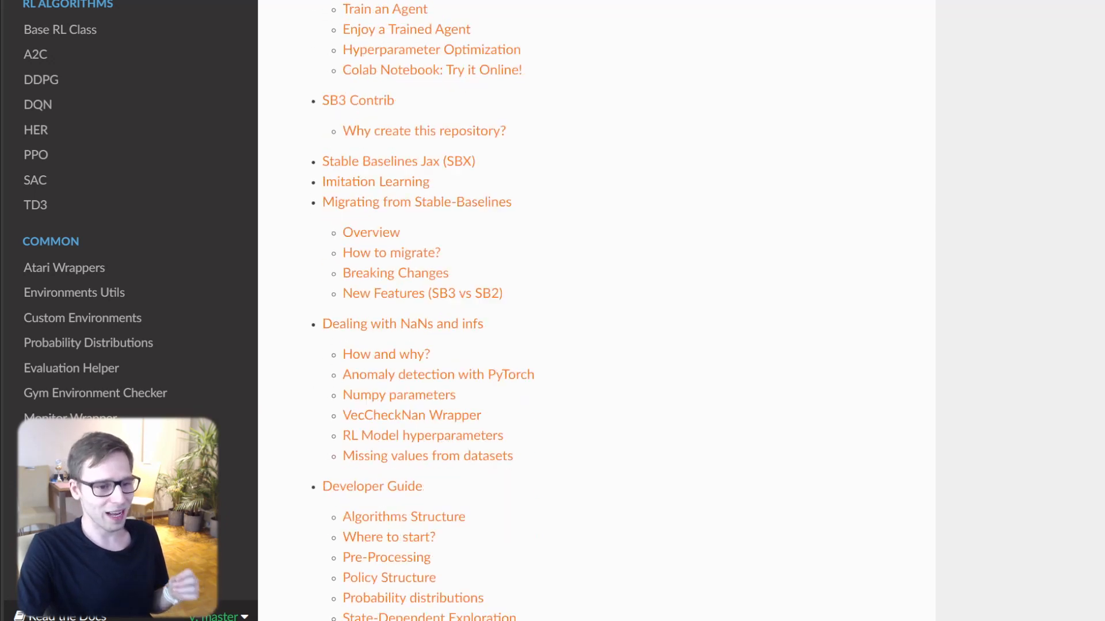
scroll(down, 3)
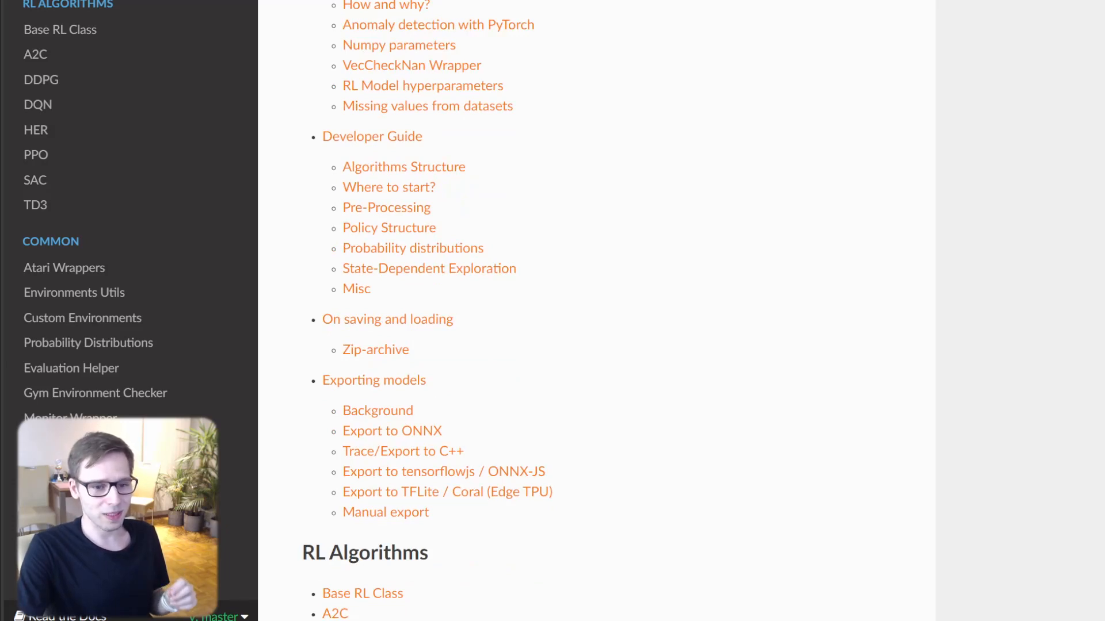
scroll(down, 3)
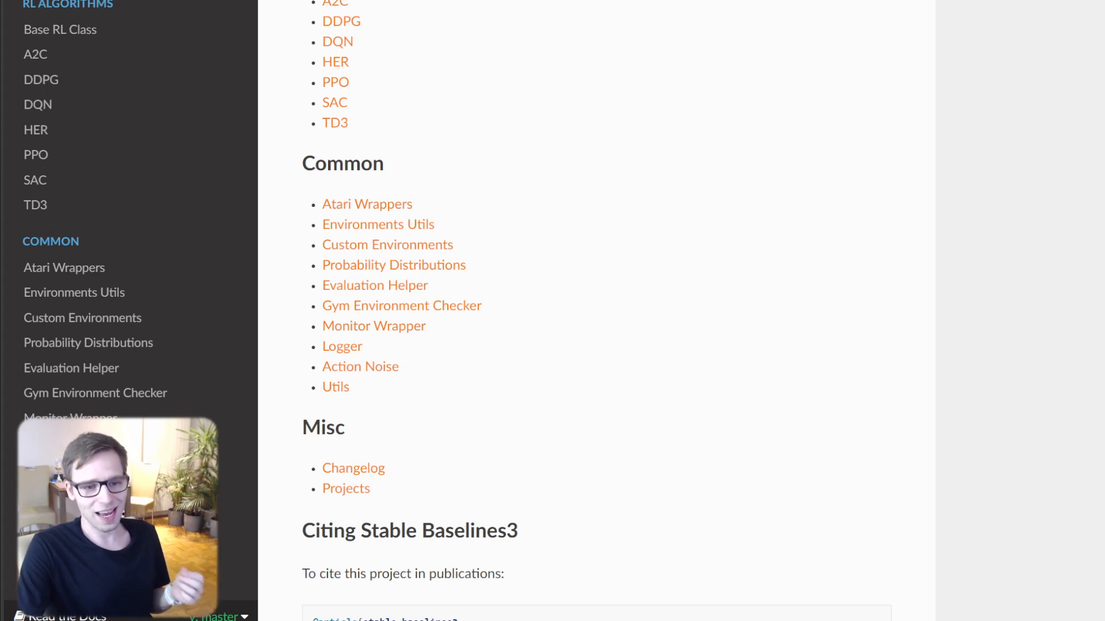
scroll(down, 3)
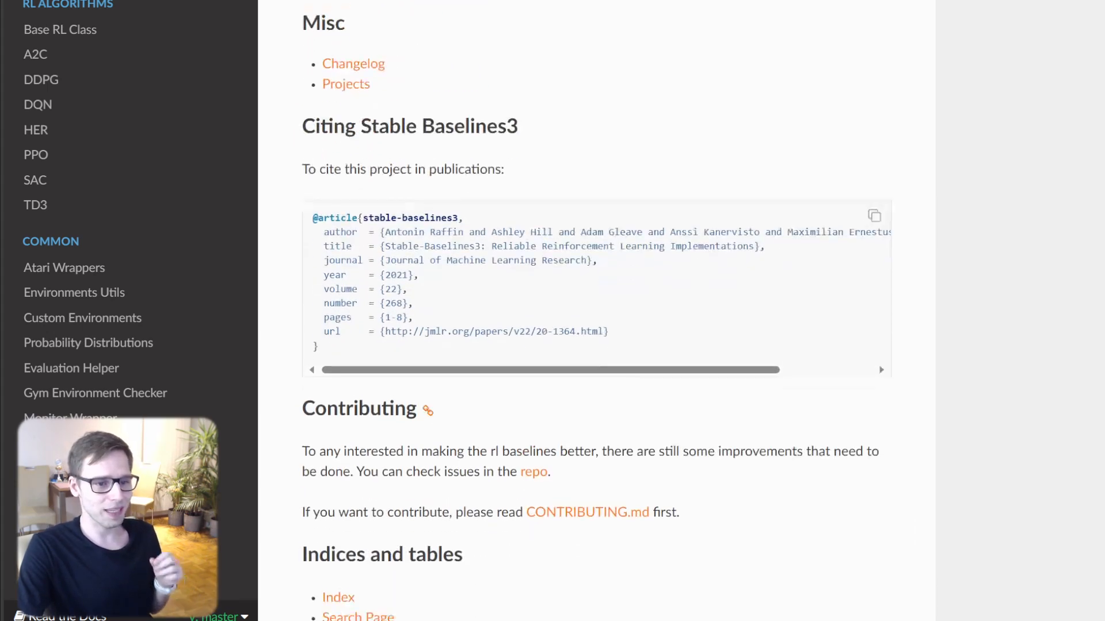
scroll(down, 3)
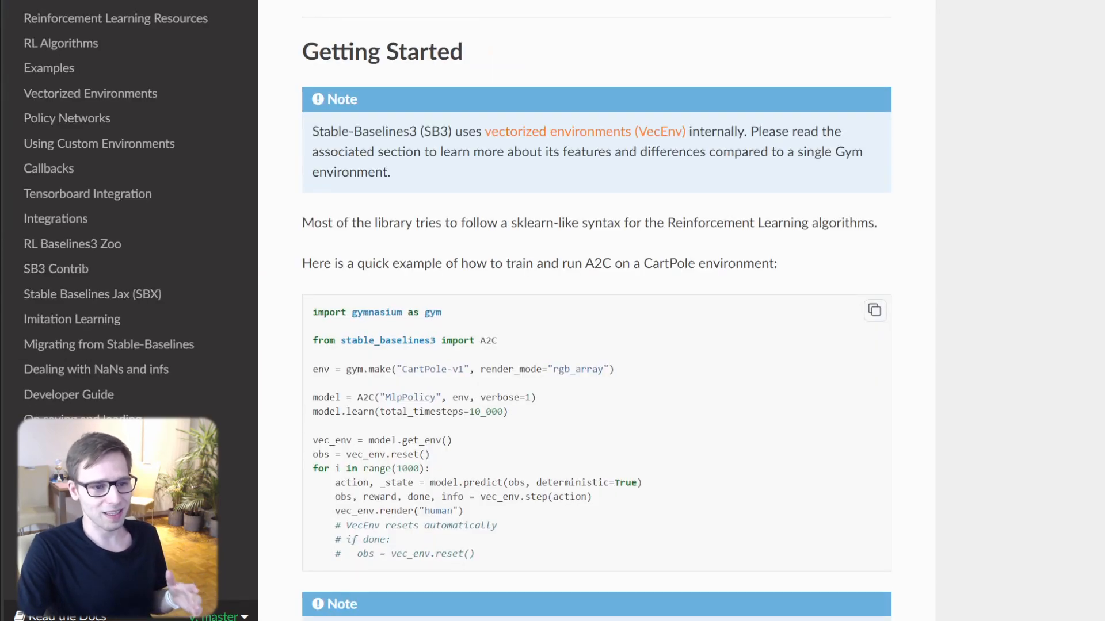
scroll(down, 3)
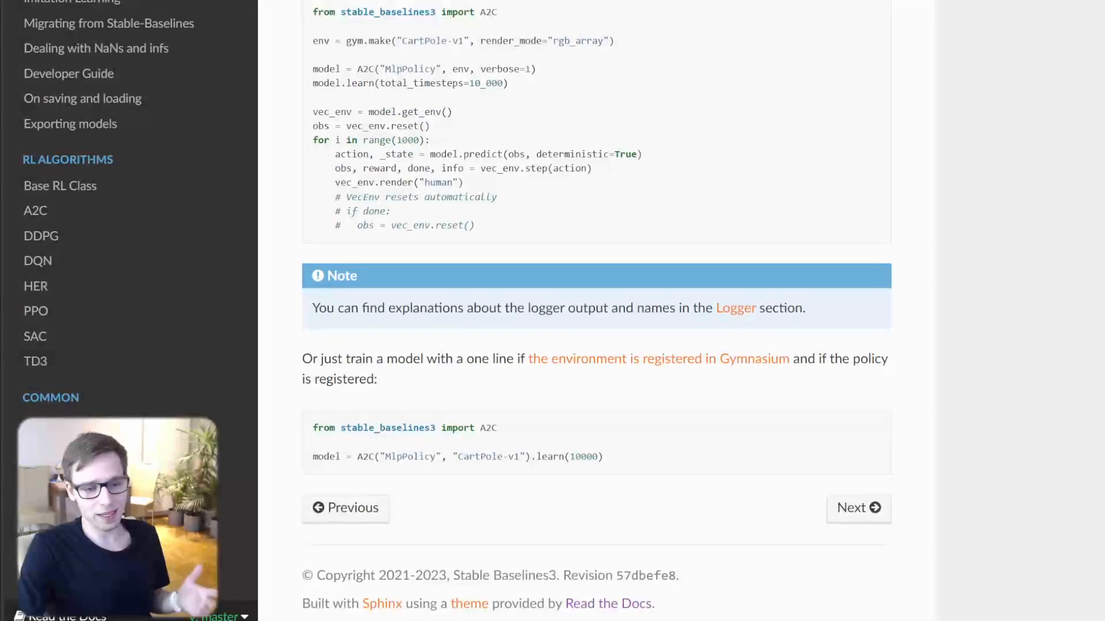